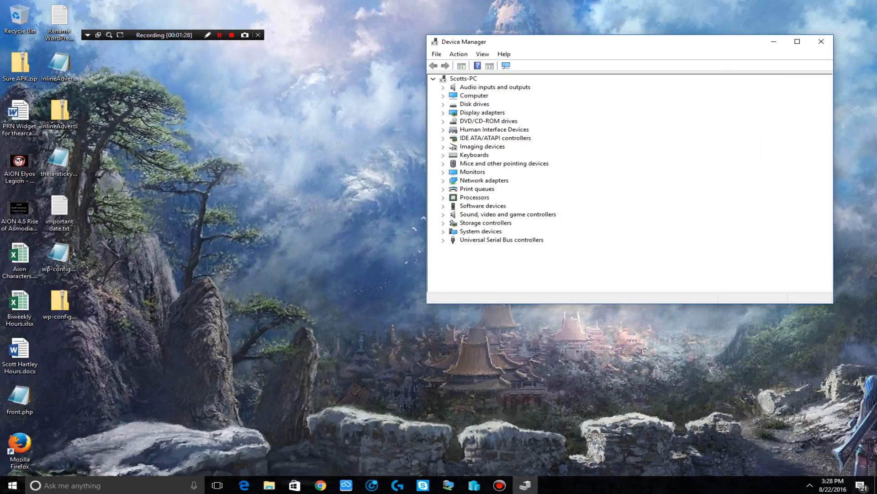
Expand Network adapters to list the Ethernet, Hyper-V, VMware and WAN Miniport devices
left_click(444, 180)
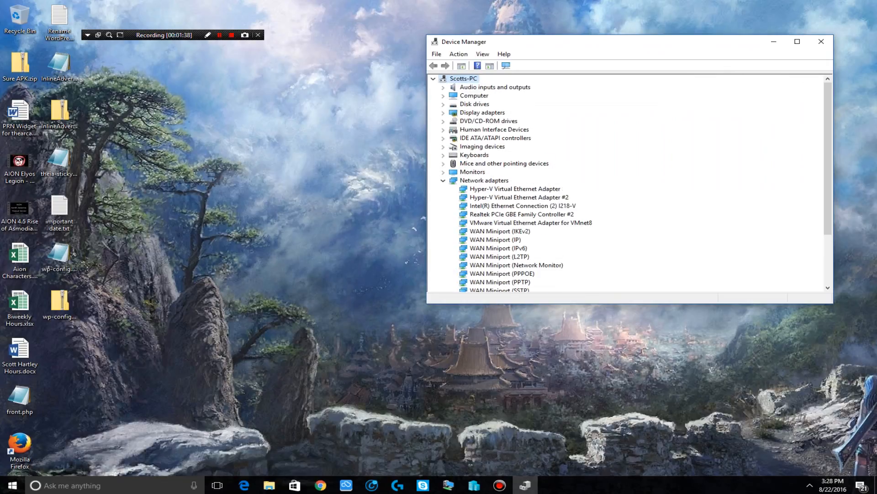
double_click(519, 214)
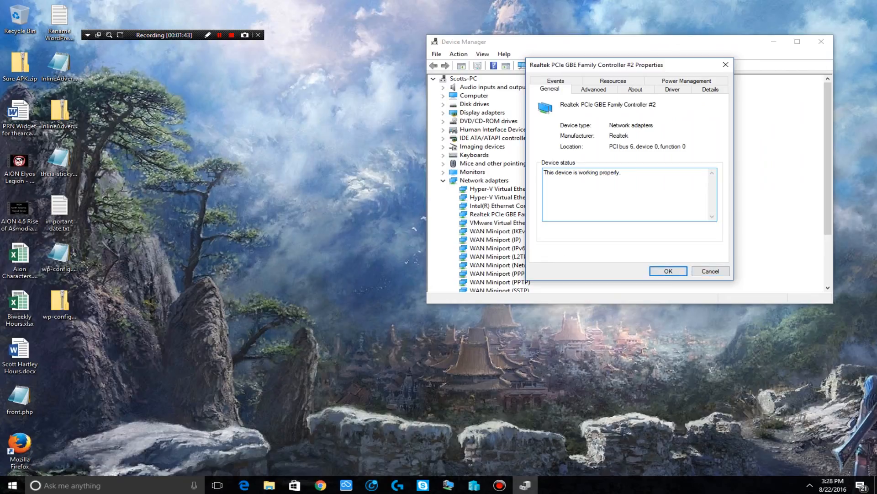
left_click(667, 271)
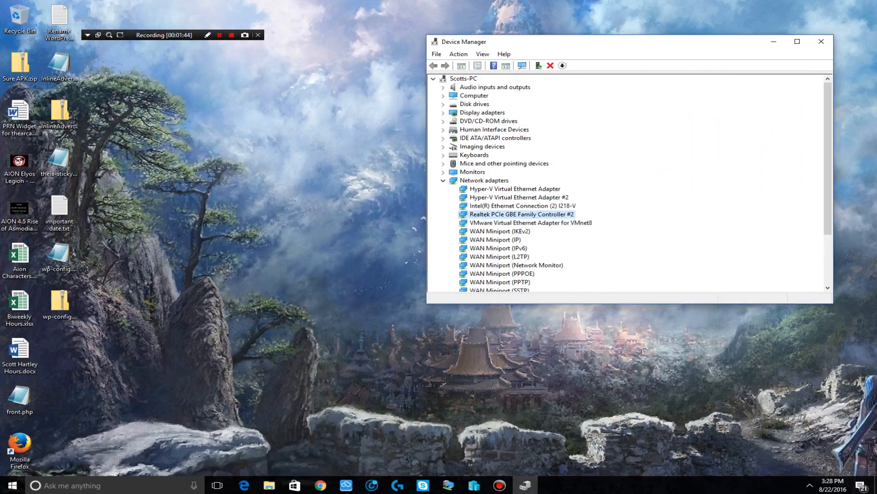
left_click(520, 206)
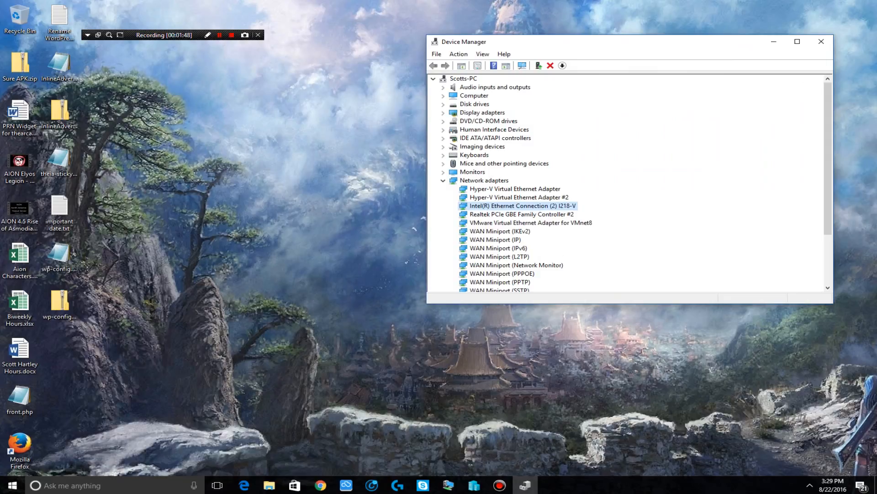
right_click(521, 205)
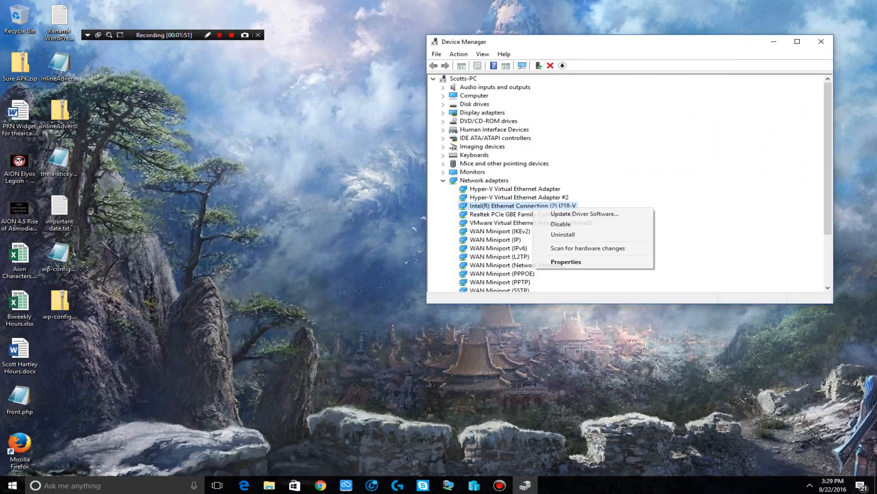
left_click(566, 262)
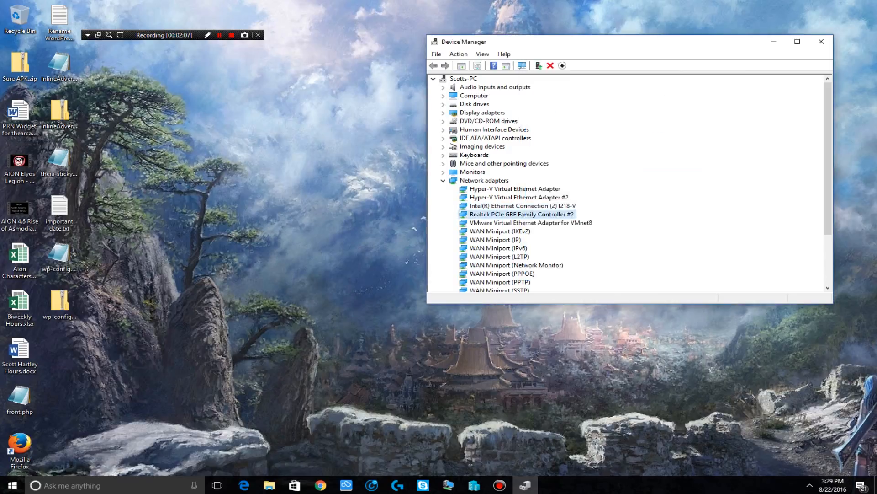
Leave power-off-to-save-power disallowed for Realtek PCIe GBE Family Controller #2 and confirm
double_click(519, 214)
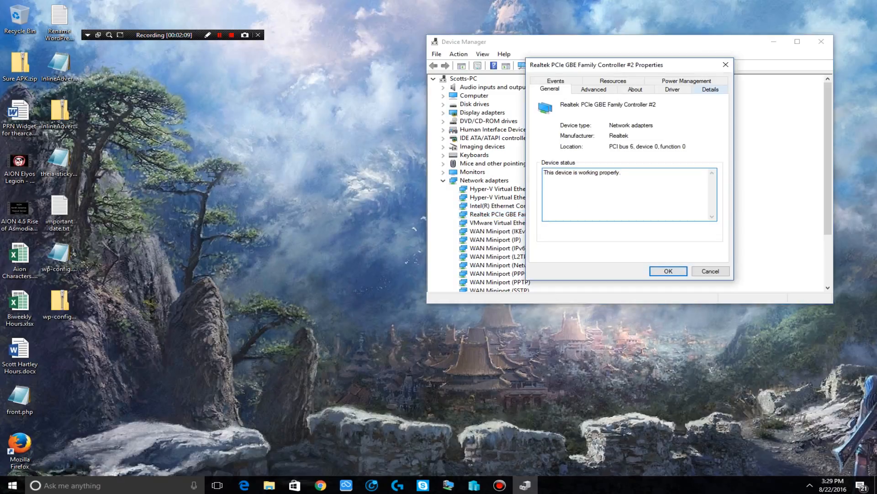
left_click(687, 89)
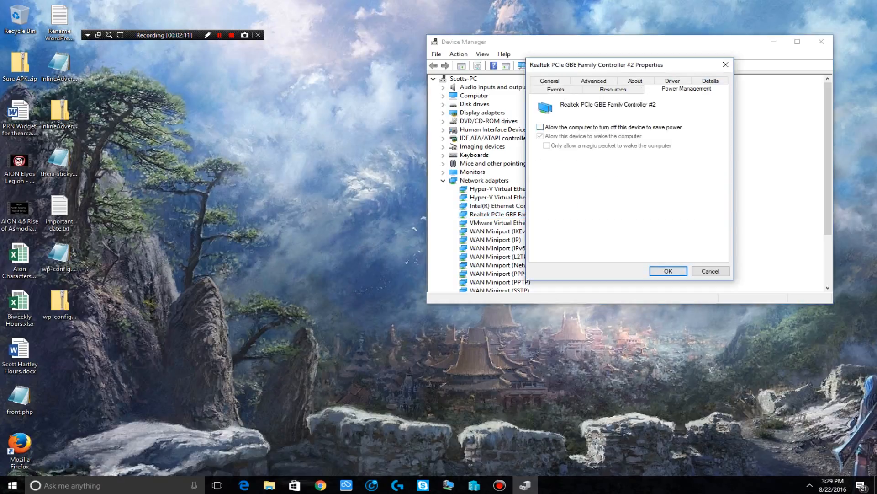
left_click(667, 270)
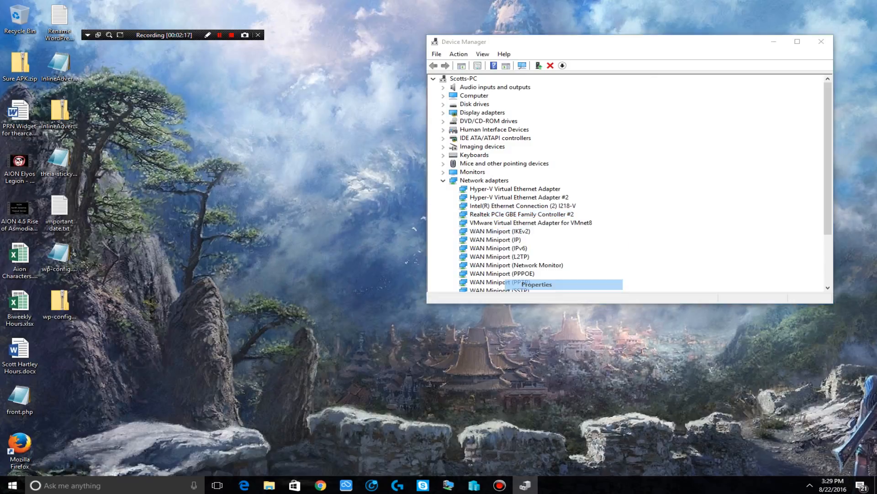
left_click(536, 284)
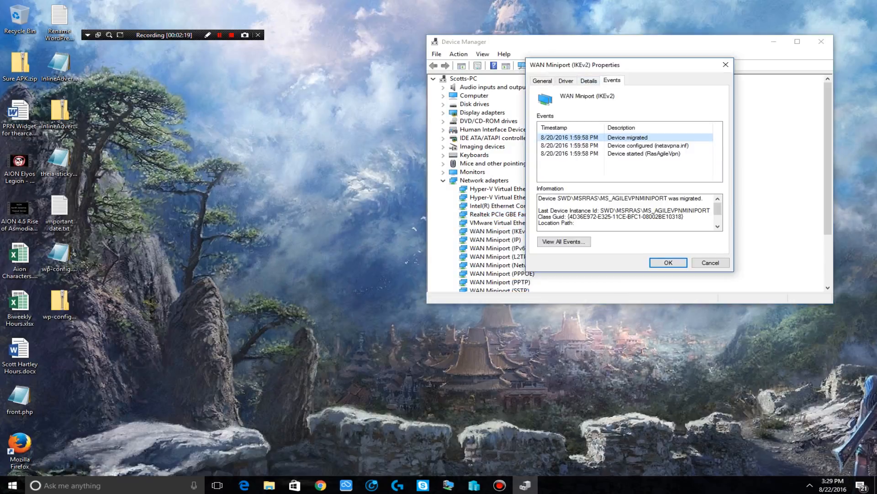
left_click(667, 262)
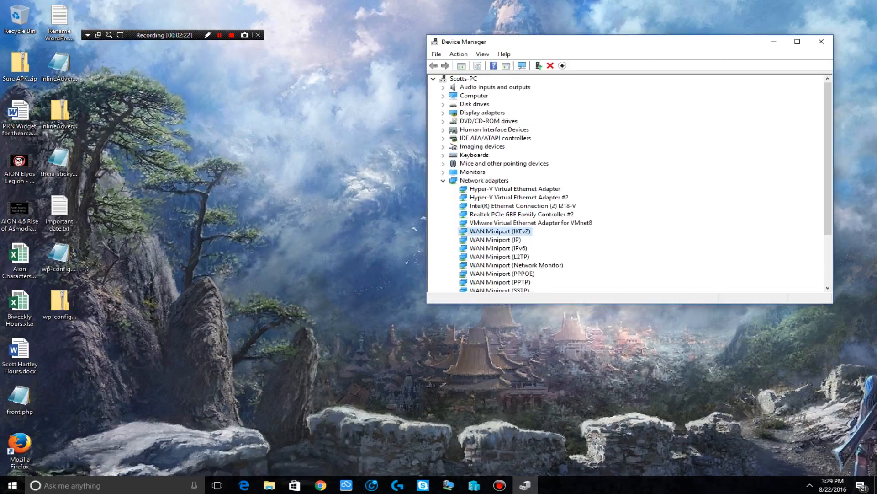
left_click(517, 198)
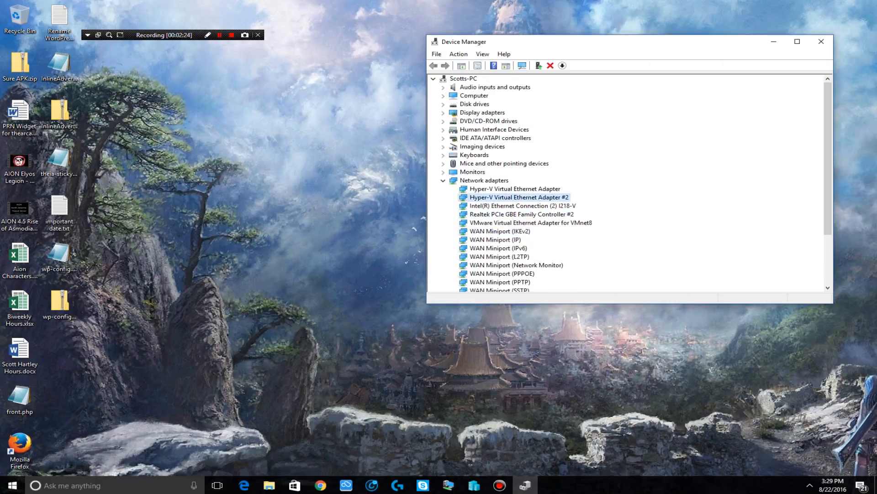
right_click(517, 197)
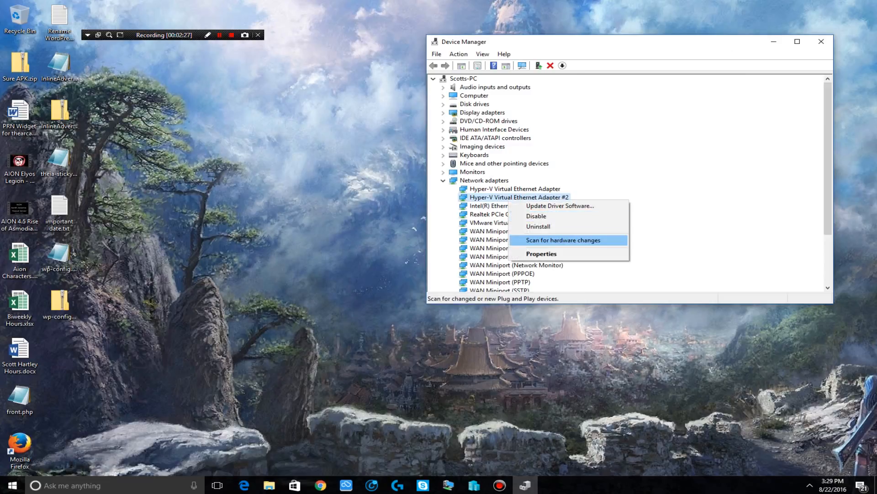
left_click(540, 253)
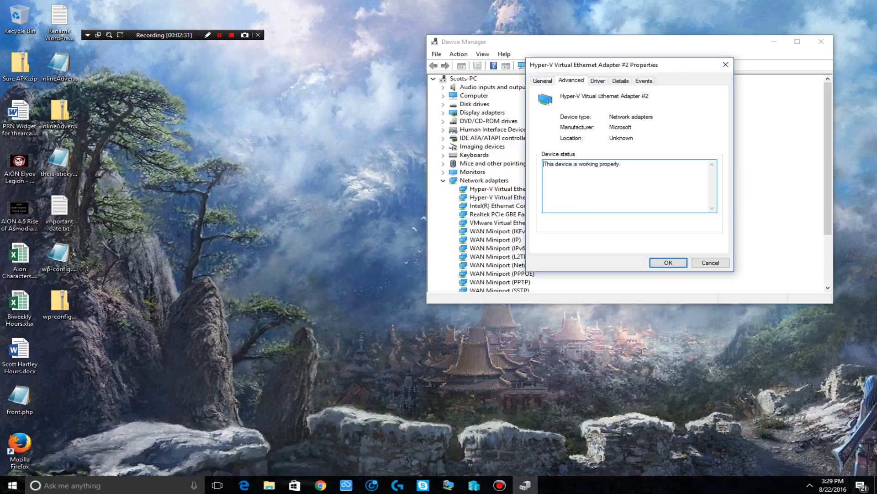
left_click(644, 81)
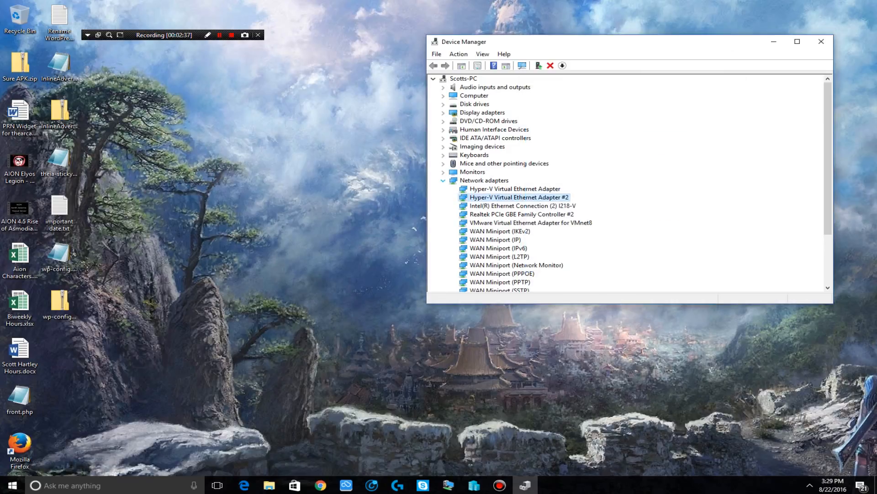
Collapse Network adapters, expand Software devices and Processors showing eight i7-4790K entries
left_click(444, 180)
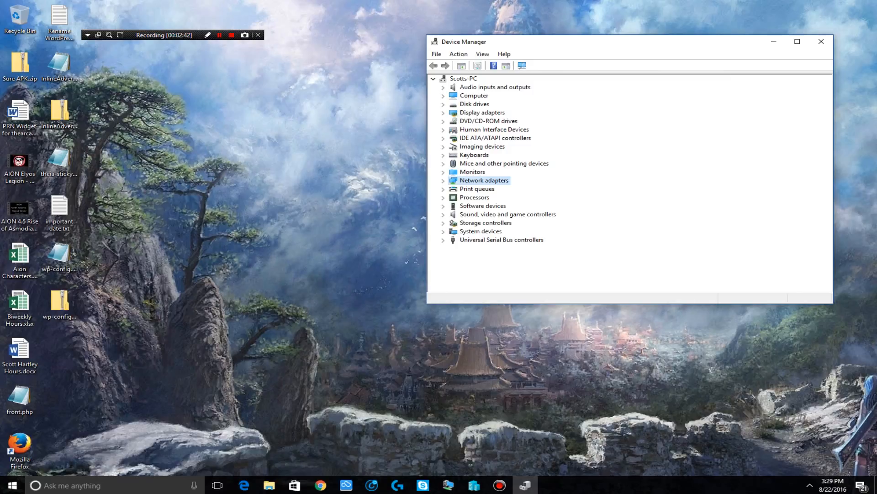
left_click(444, 206)
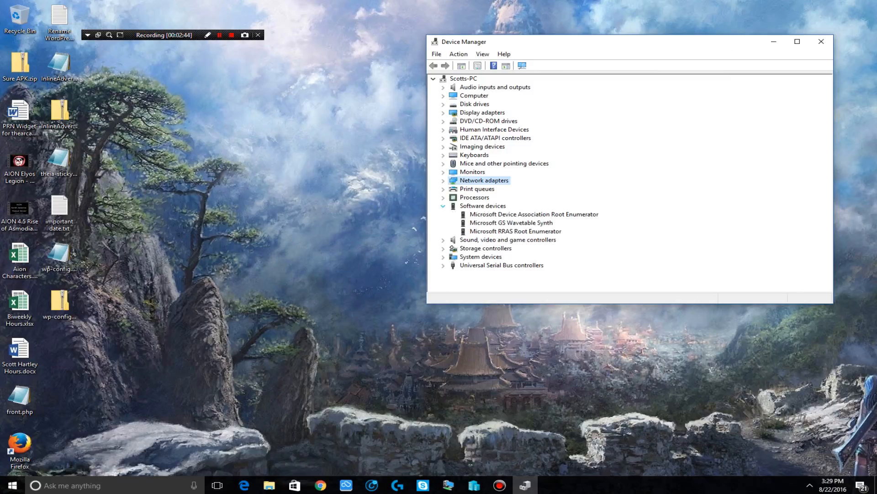
left_click(443, 198)
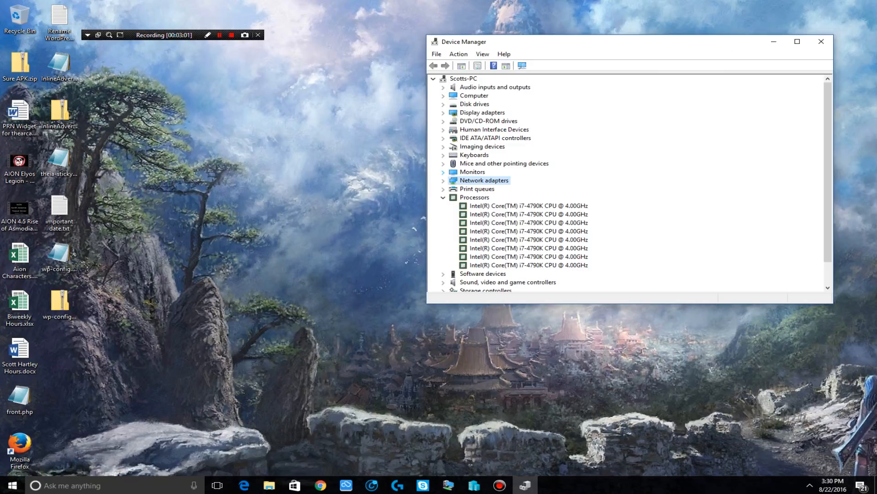
scroll("down", 3)
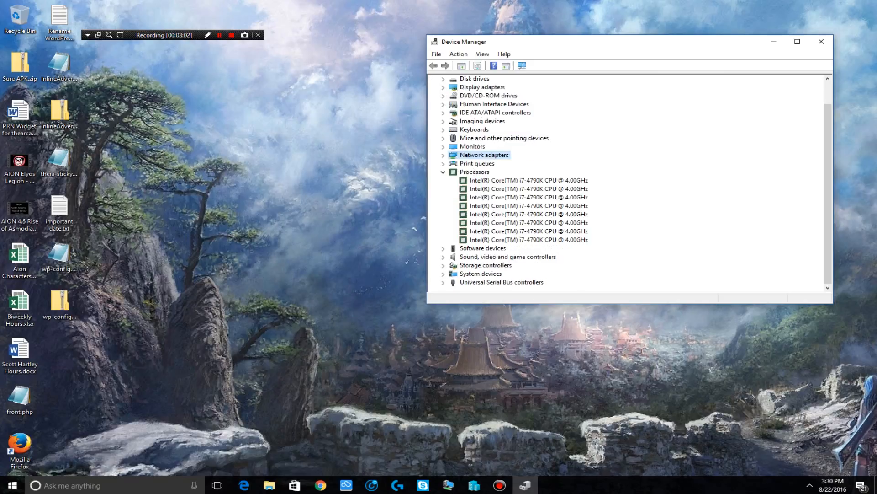